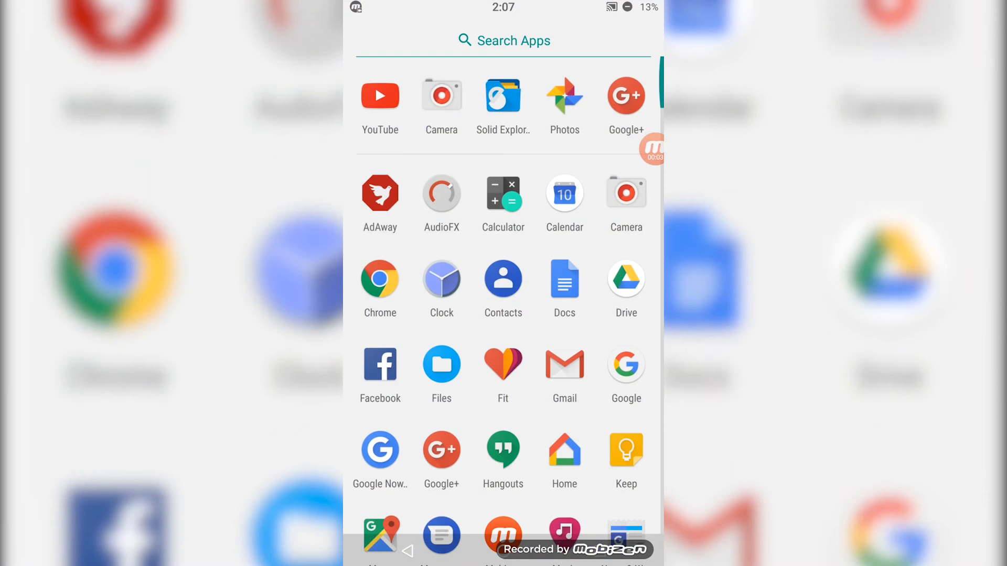
Scroll through the app drawer's full list of installed apps toward Settings.
scroll("down", 3)
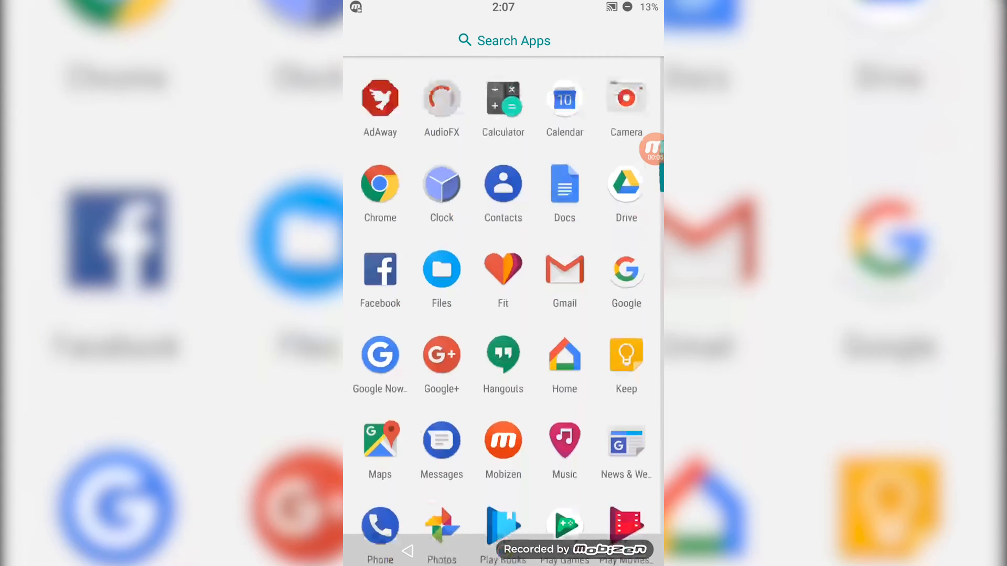
scroll("down", 3)
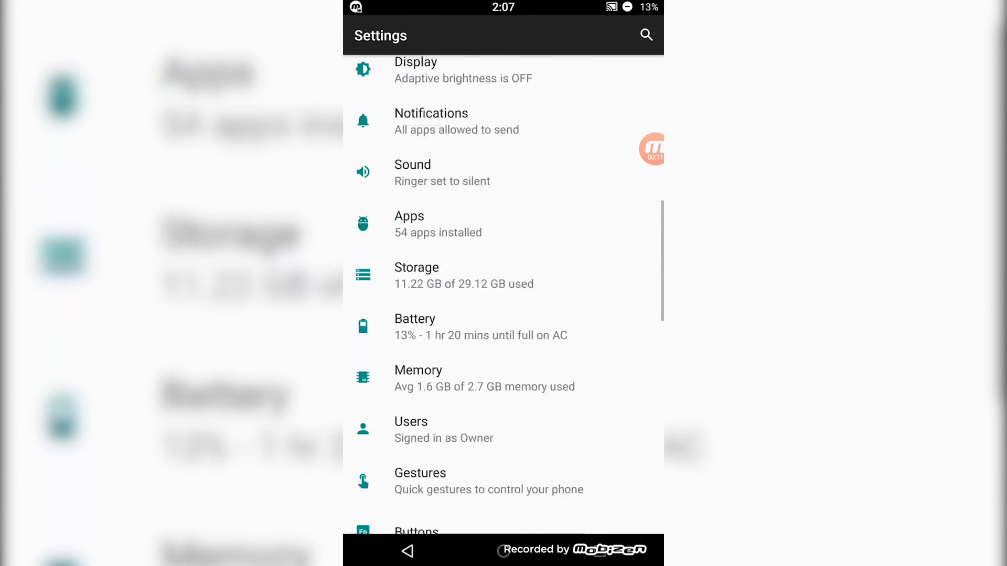
View About phone details: Android 7.1.1 and the LineageOS 14.1 nightly build version.
scroll("down", 3)
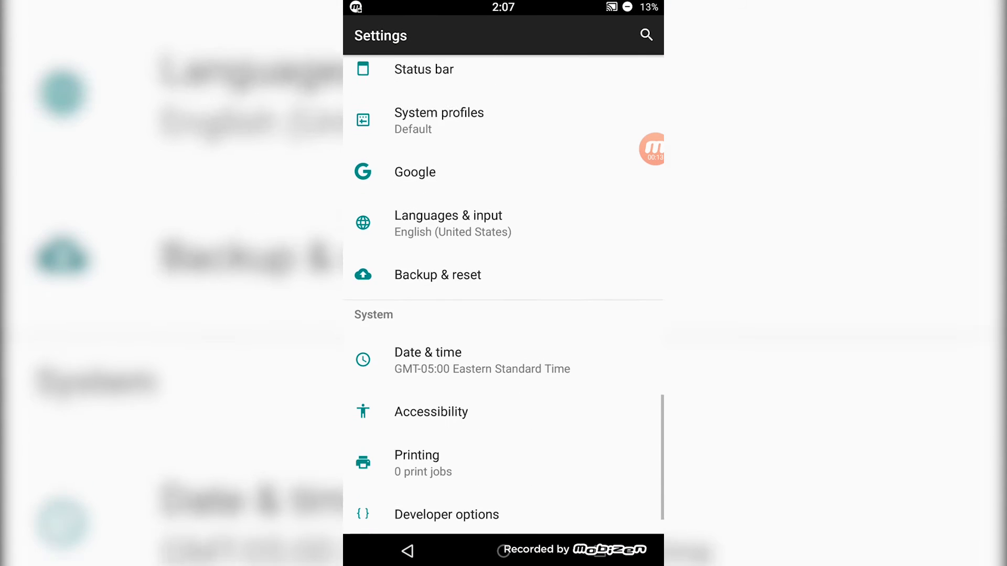
scroll("down", 3)
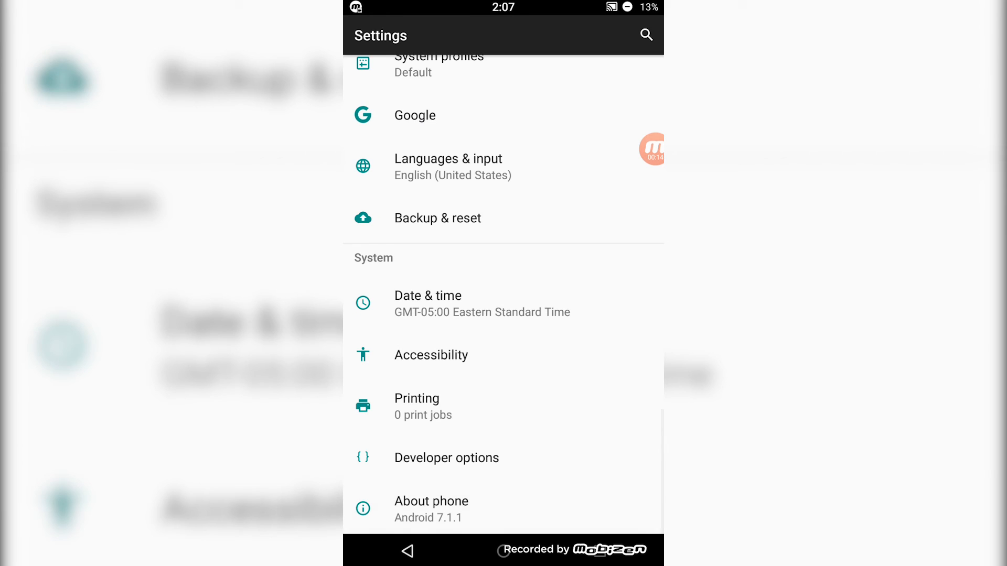
left_click(431, 502)
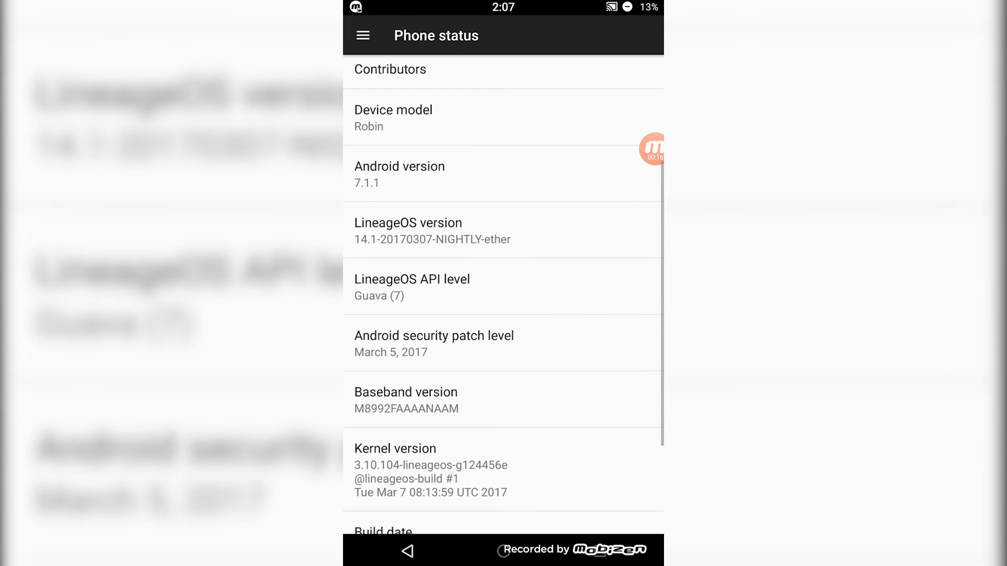
scroll("down", 3)
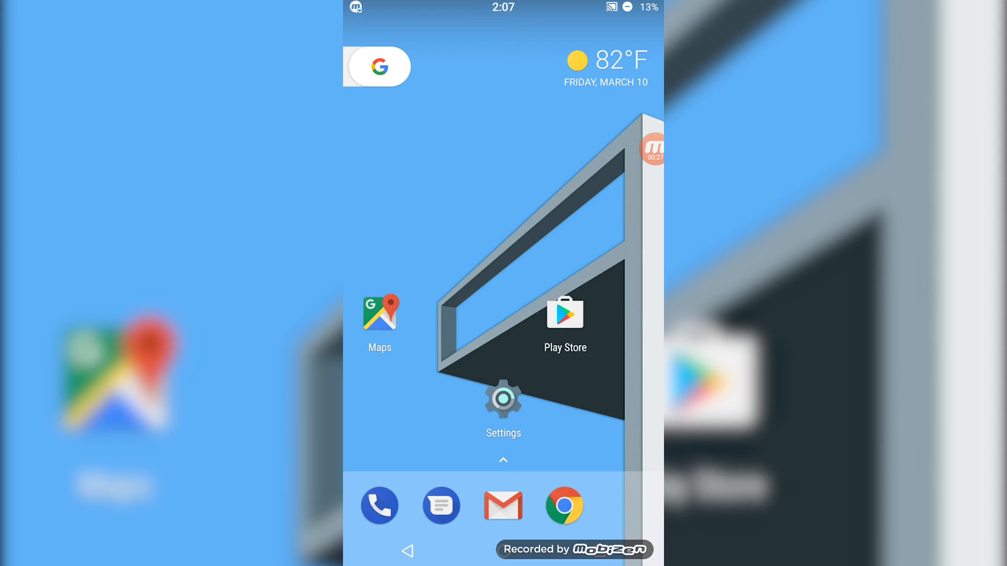
Launch Google Maps and dismiss its faster-offline-use storage prompt.
left_click(379, 318)
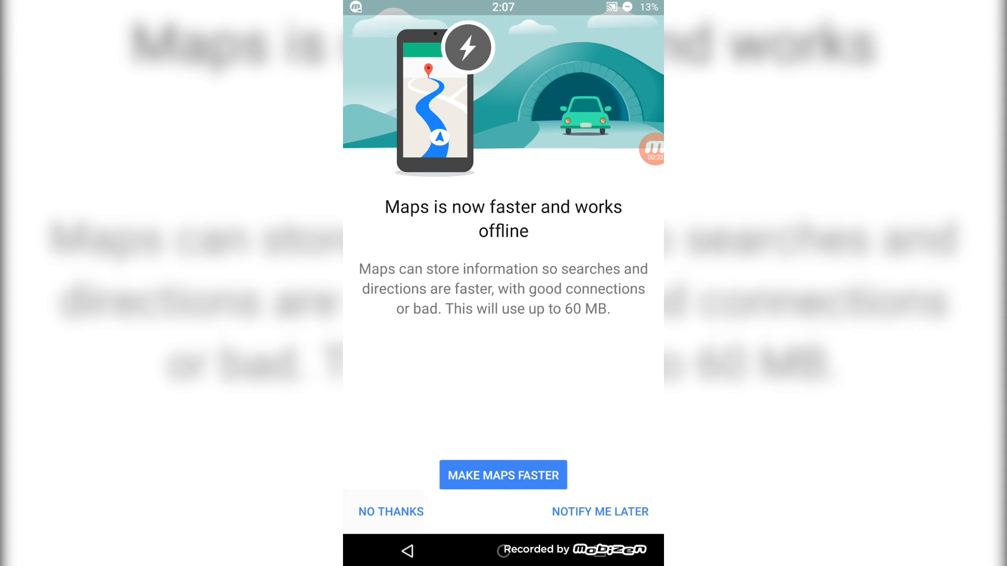
left_click(391, 511)
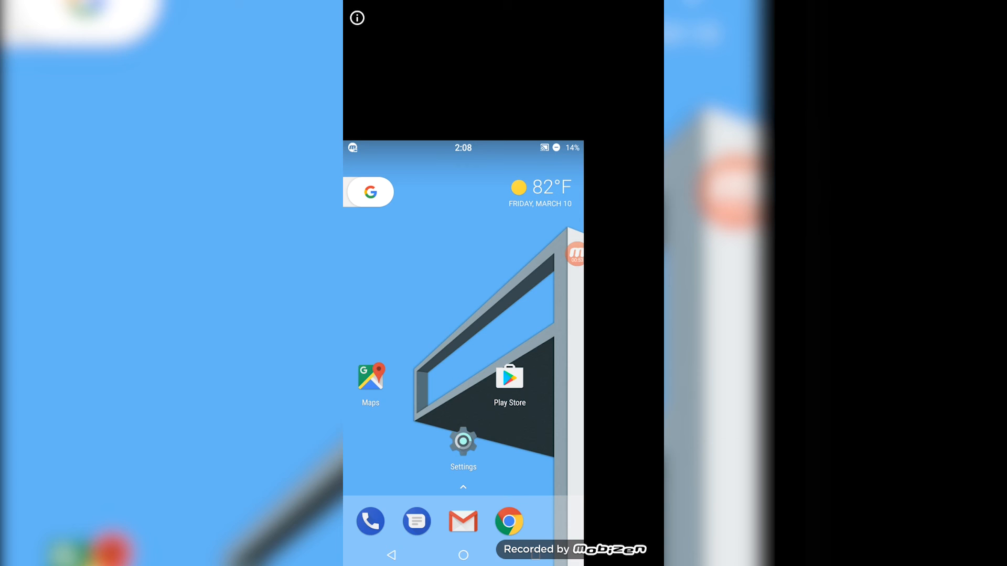
Dock Settings from Recents and fill the lower split-screen pane with Chrome.
left_click(463, 442)
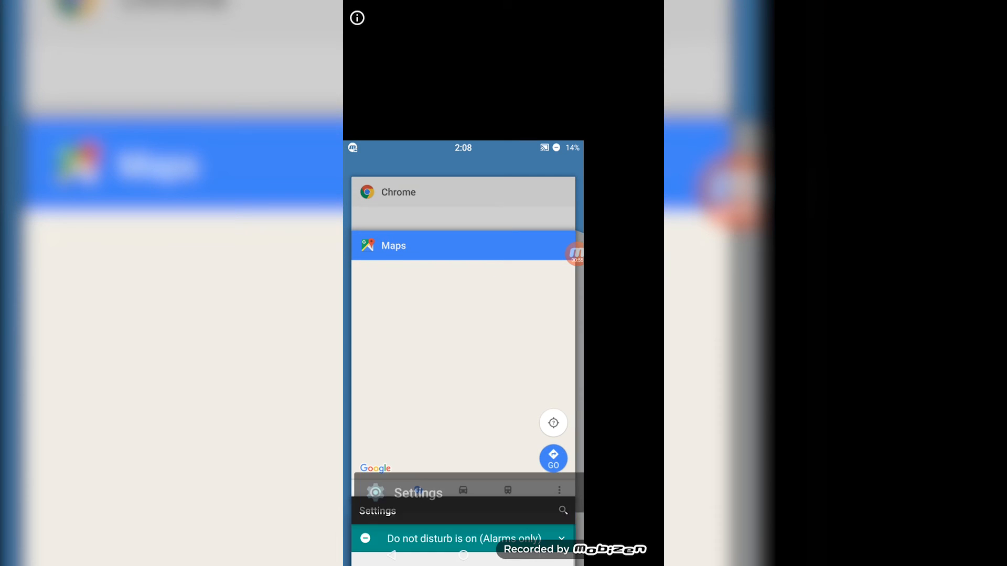
left_click(417, 493)
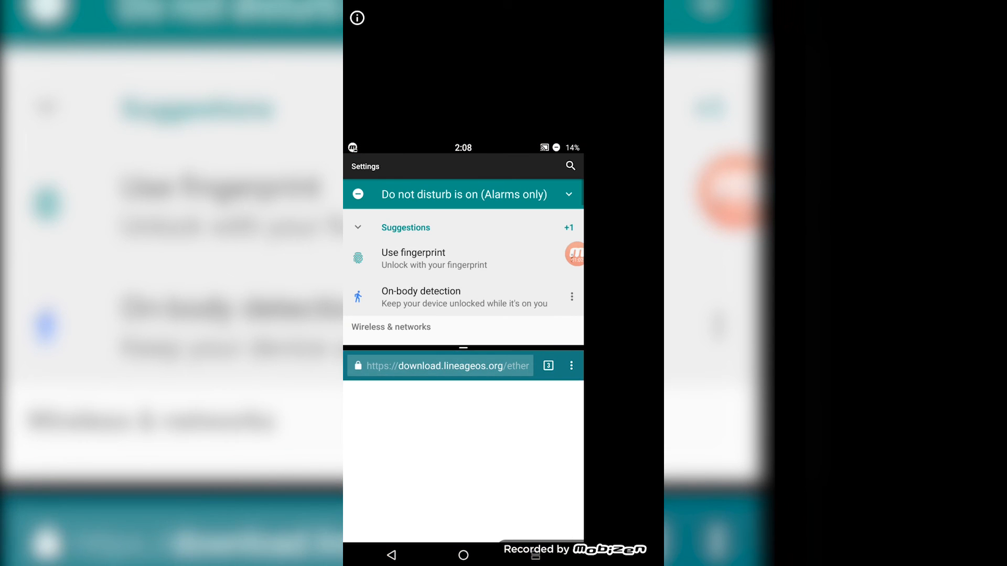
Switch Chrome to the LineageOS Downloads tab listing the 14.1 nightly builds.
left_click(547, 365)
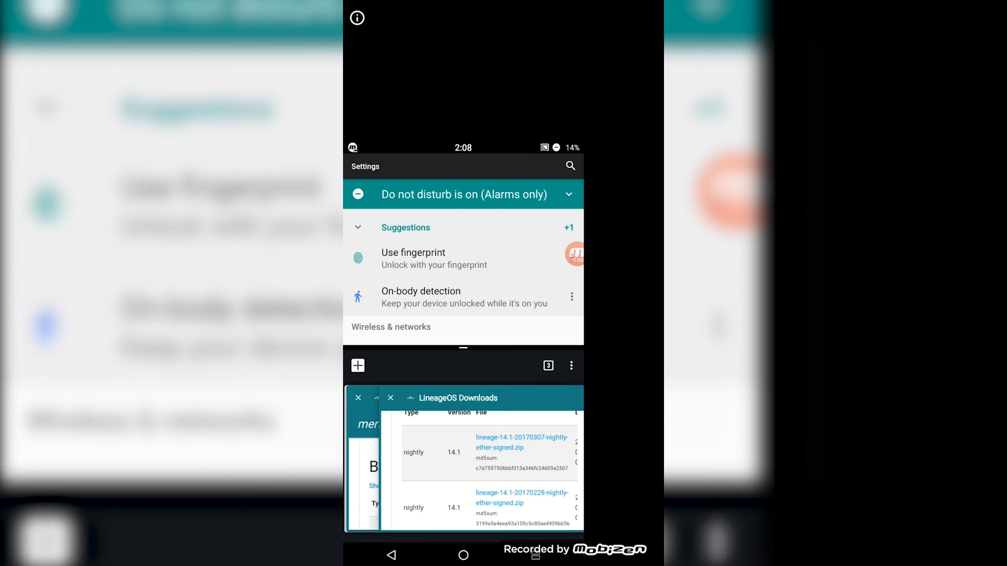
left_click(462, 556)
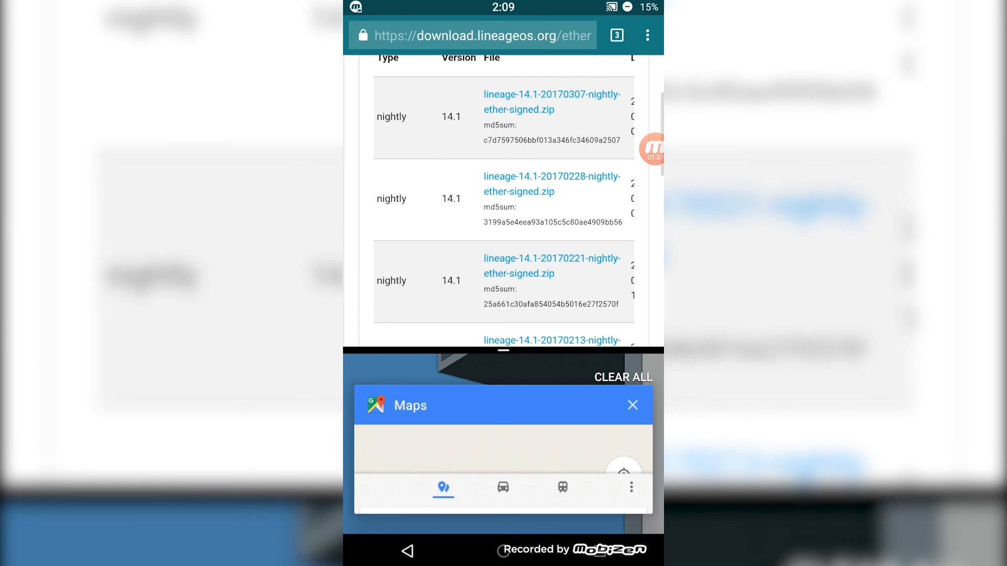
Return to the full-size home screen and slide in the Google feed page.
left_click(632, 405)
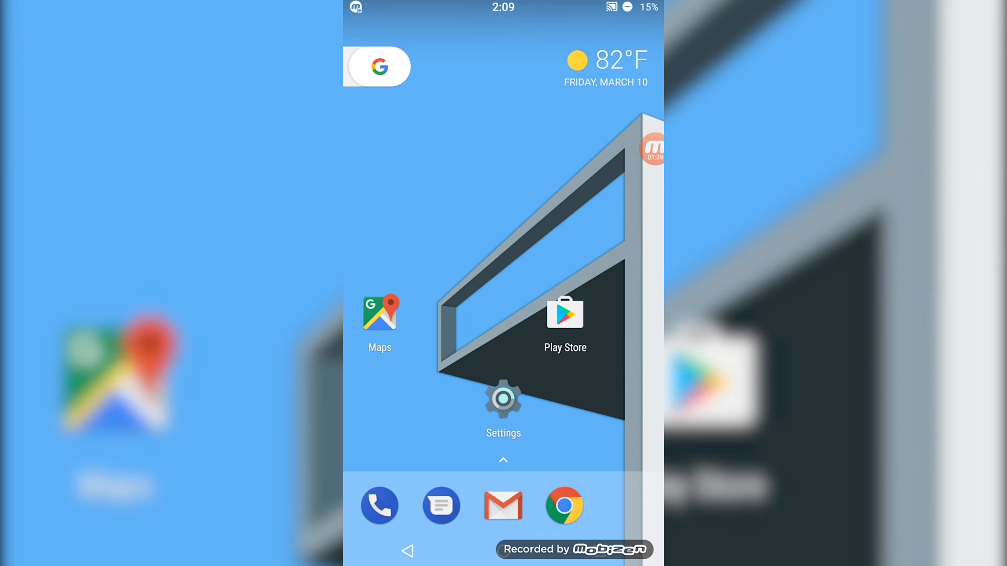
left_click(380, 66)
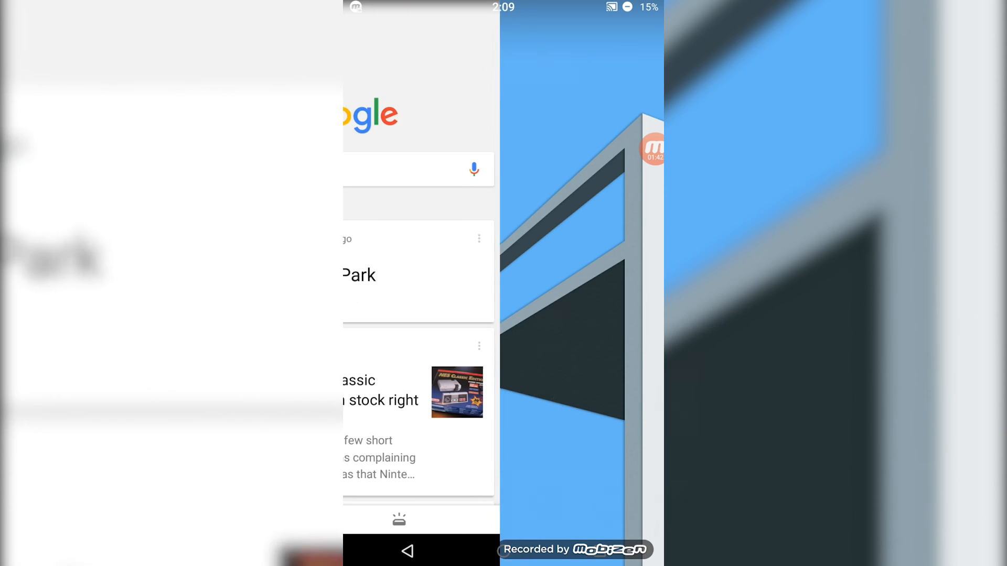